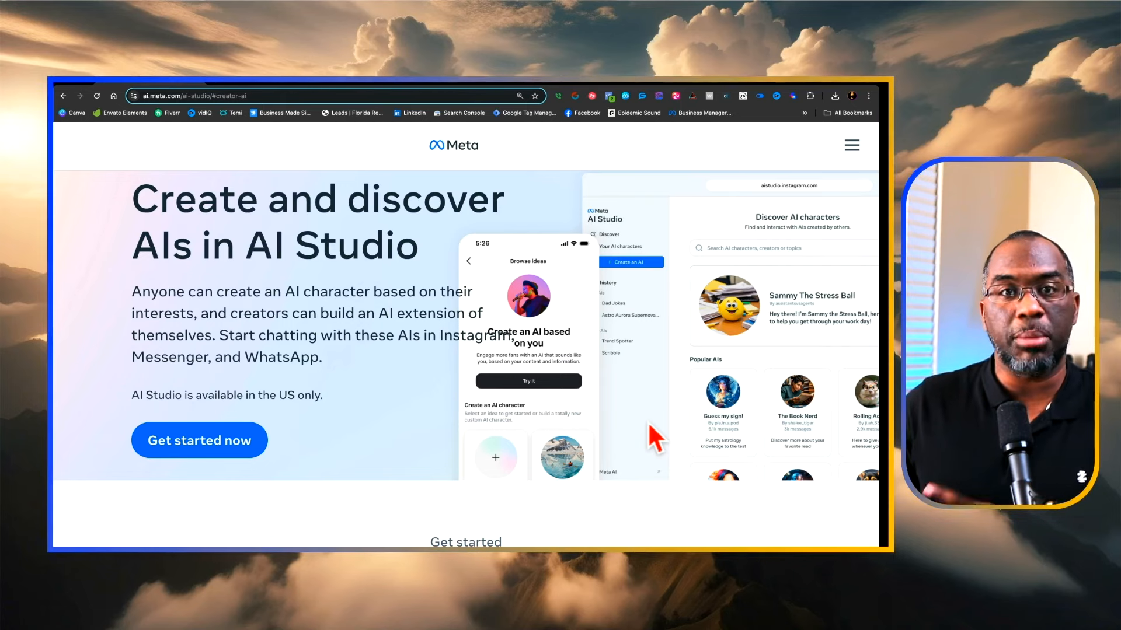
mouse_move(649, 429)
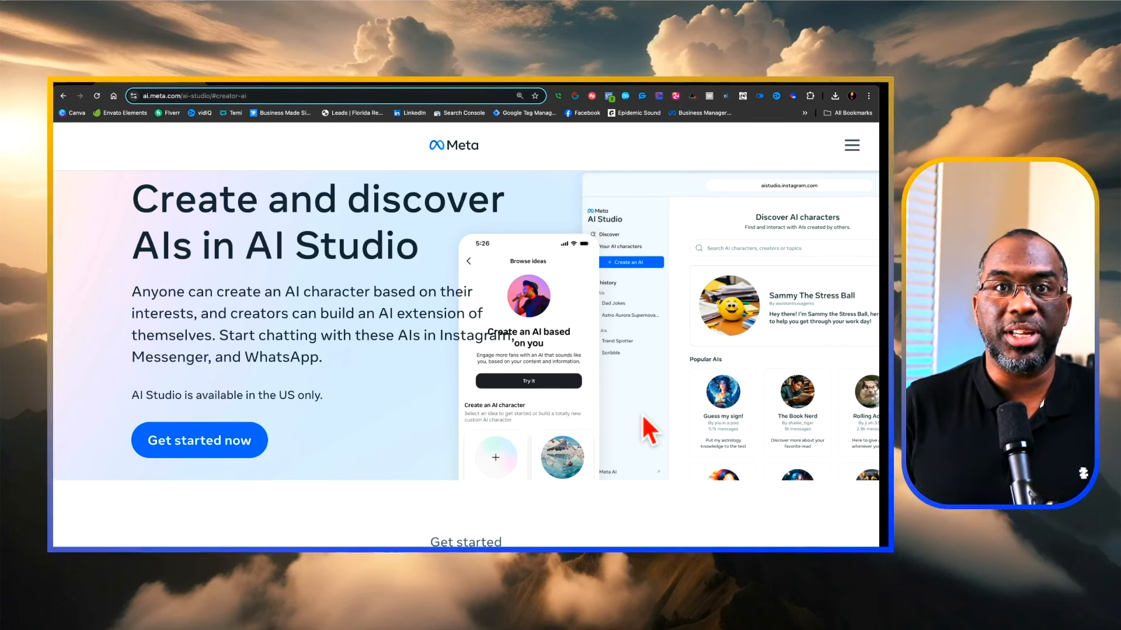
mouse_move(447, 472)
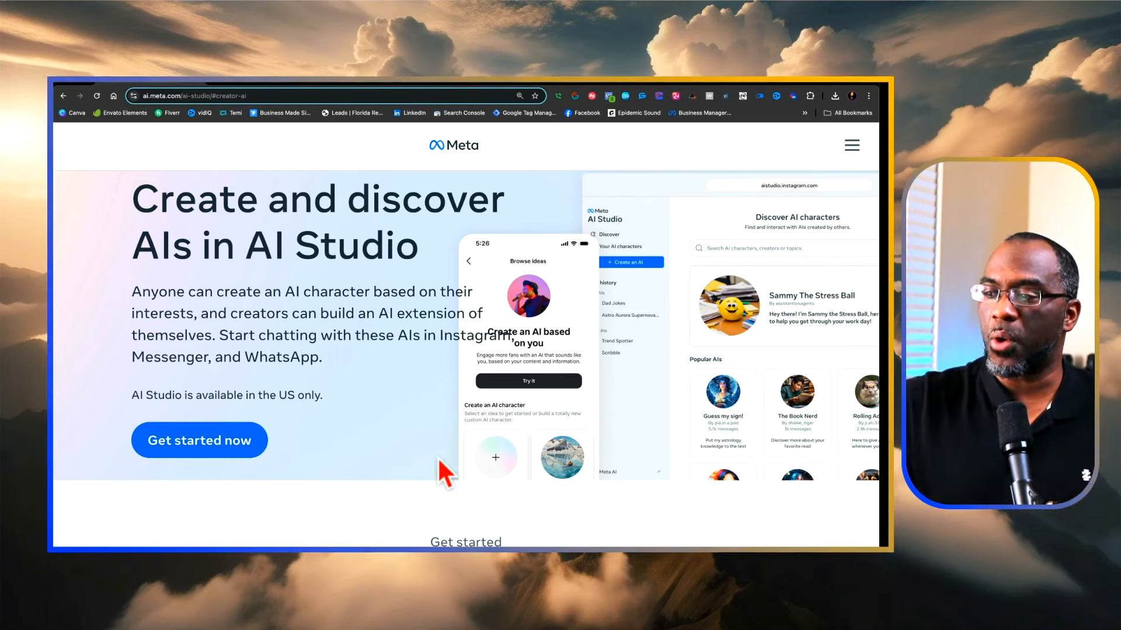
Step: Scroll the landing page to the 'Create and chat with two types of AI' section
scroll(down, 3)
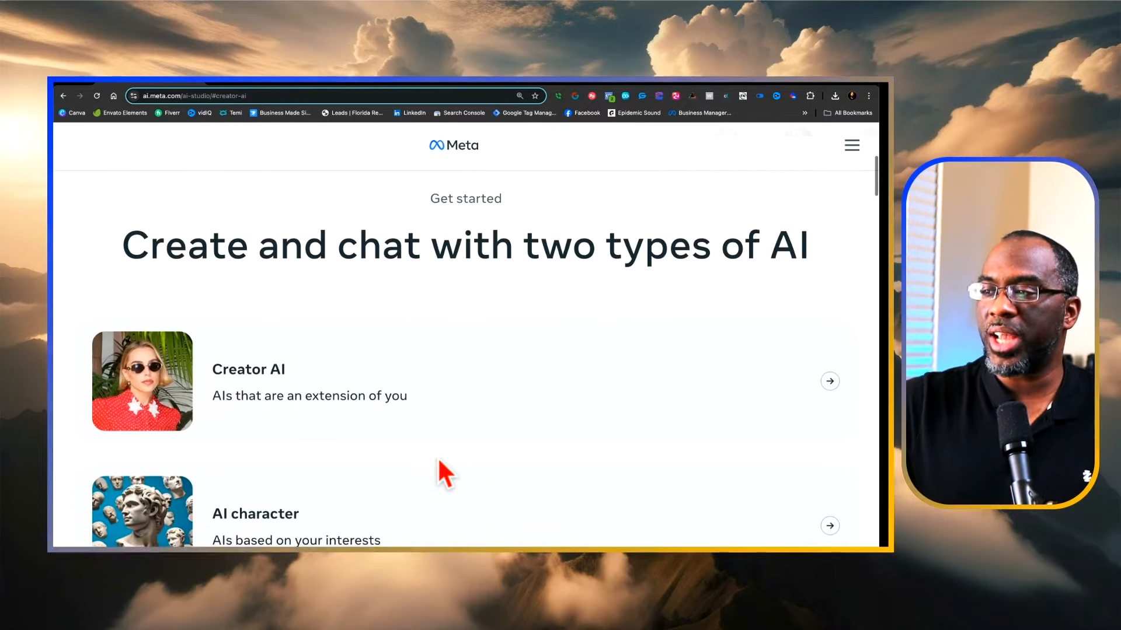
scroll(up, 3)
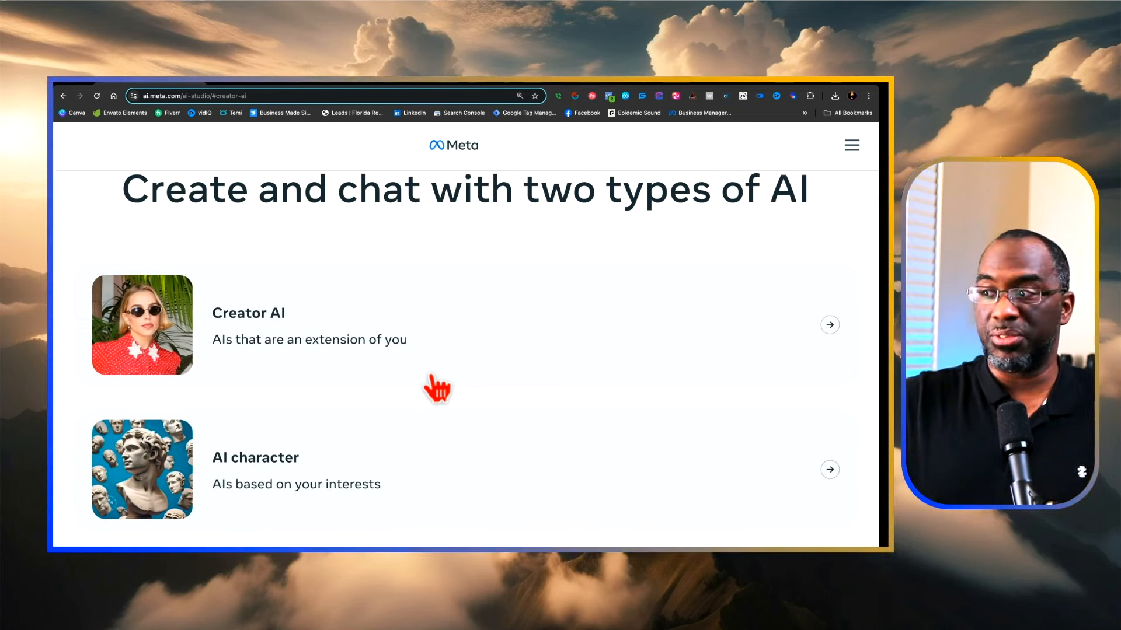
click(829, 325)
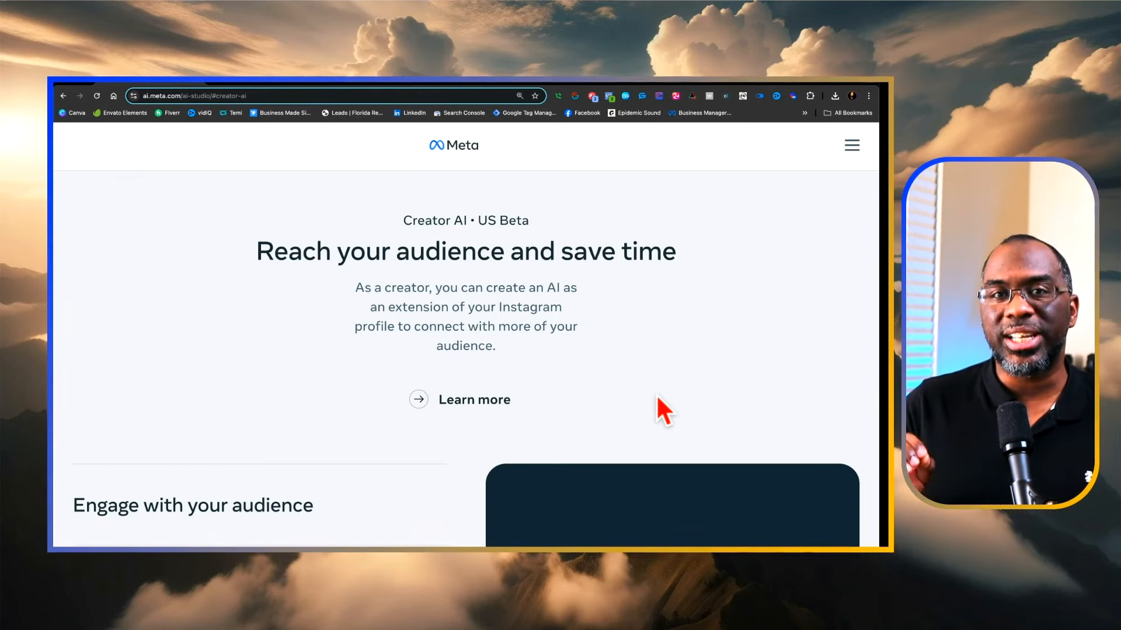
scroll(down, 3)
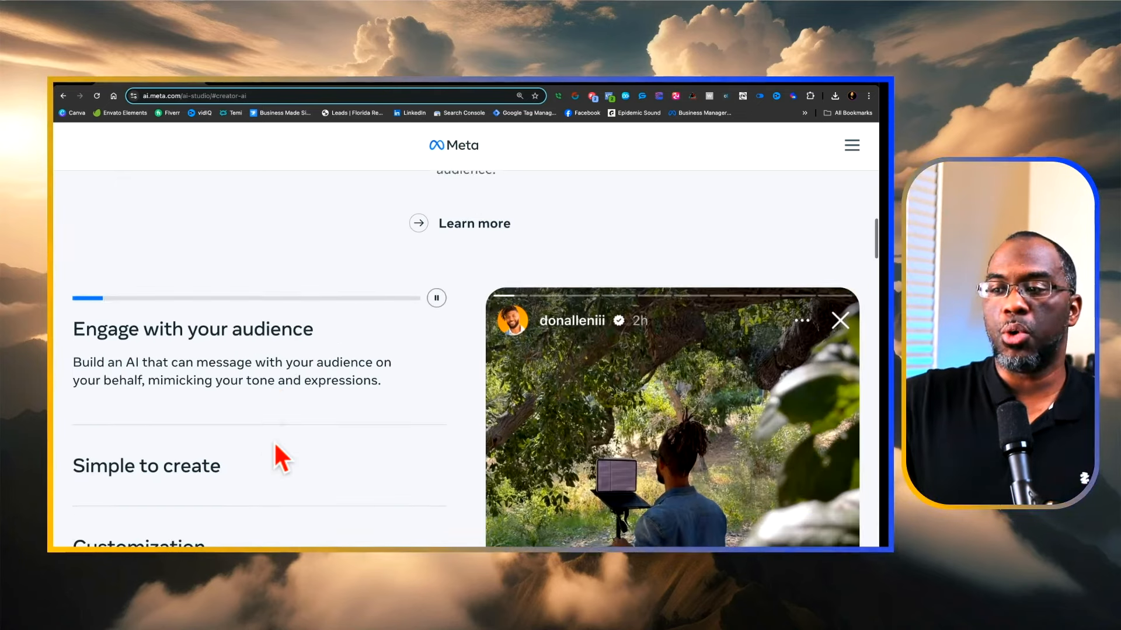
scroll(down, 3)
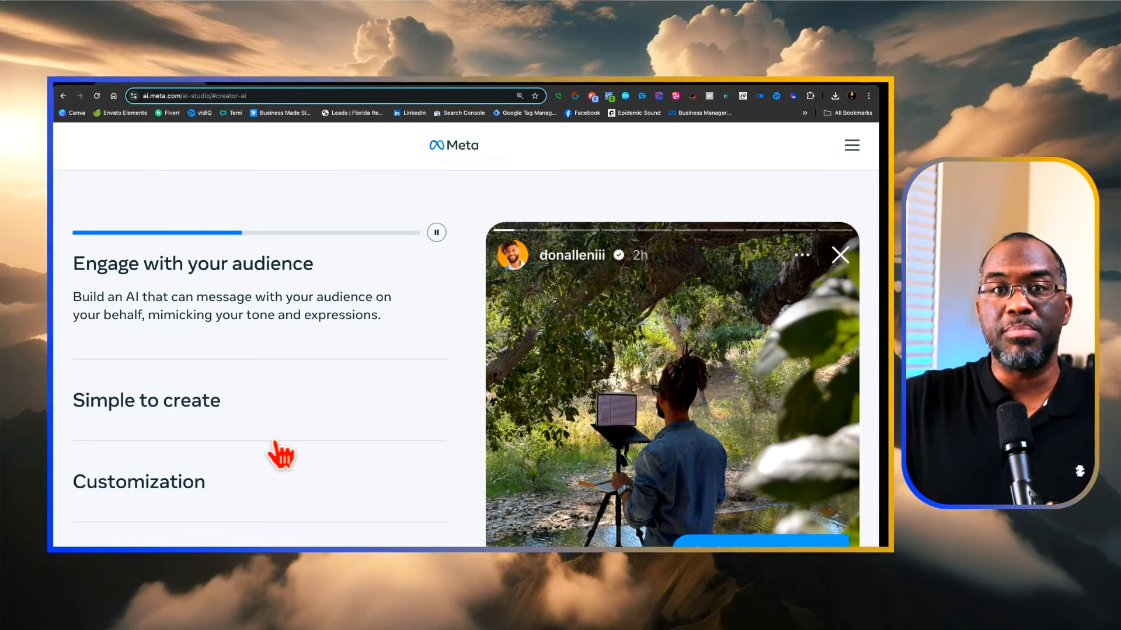
scroll(down, 3)
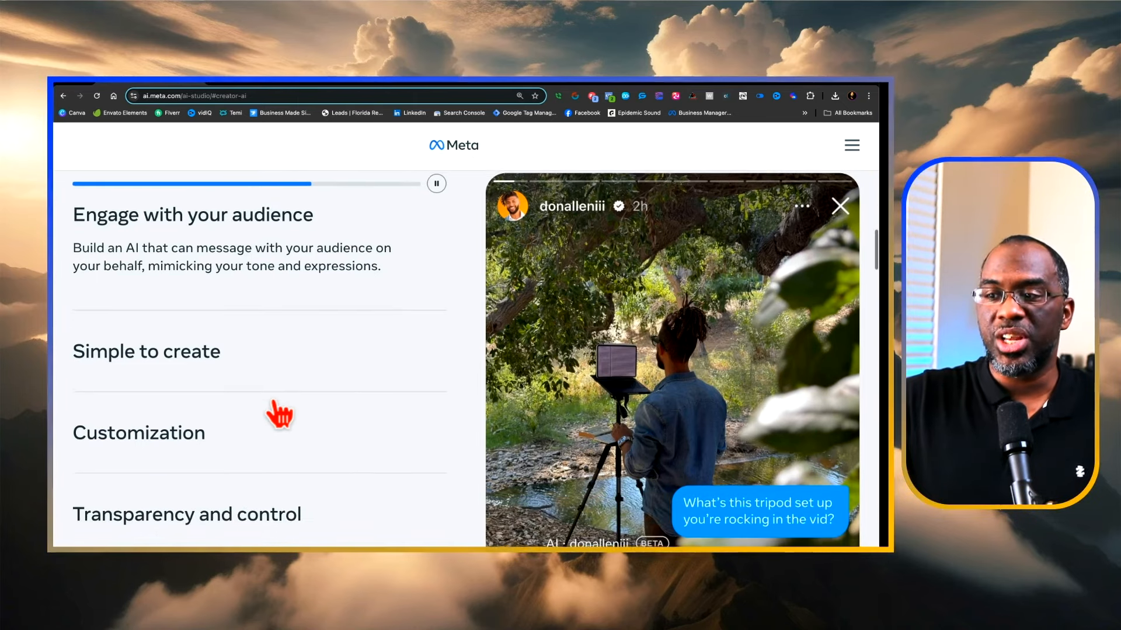
scroll(down, 3)
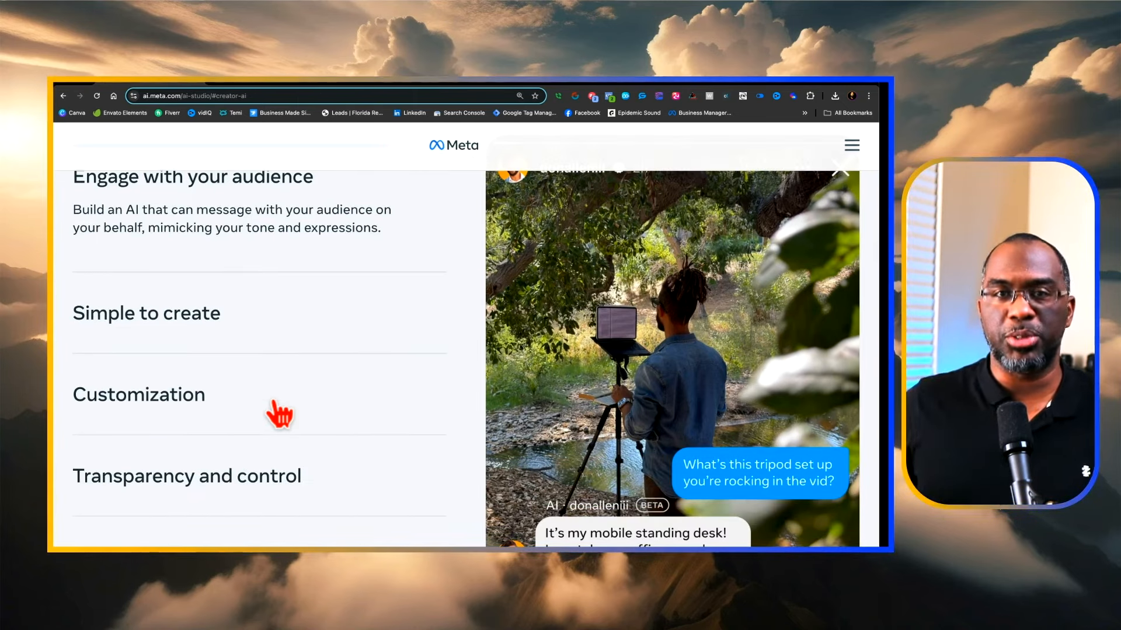
click(147, 312)
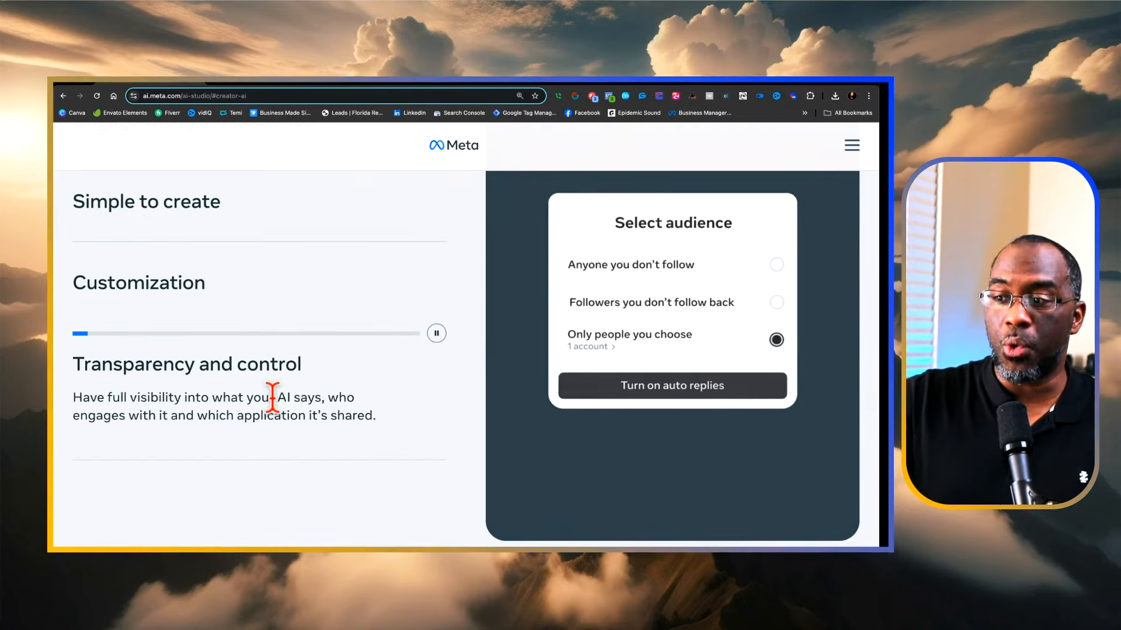
scroll(down, 3)
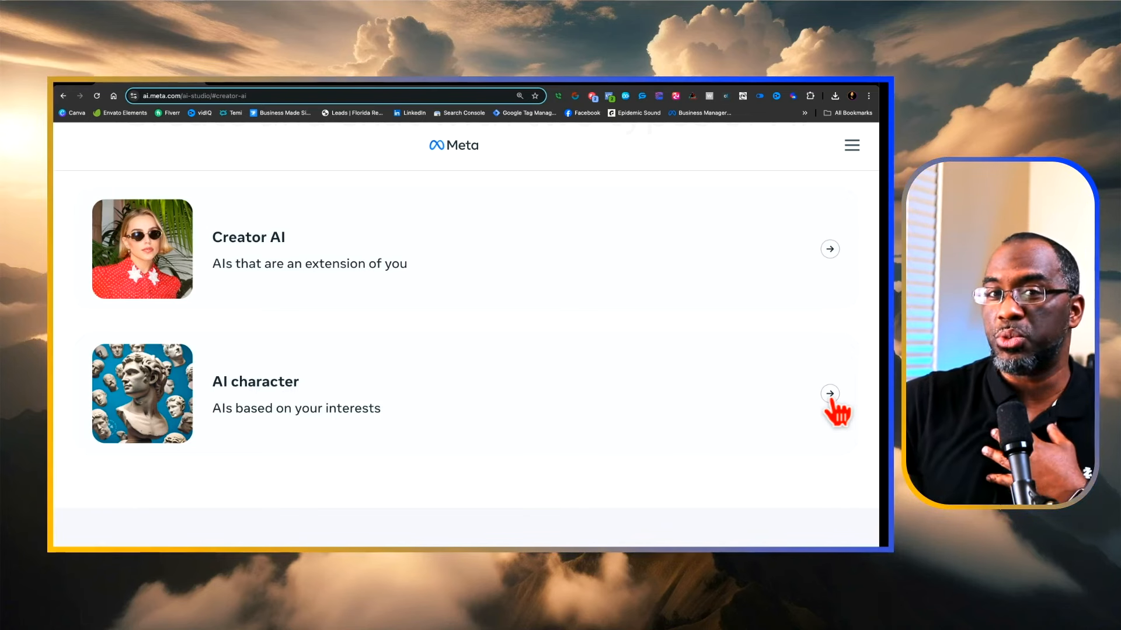
Step: View AI character details, noting the example 'It gives me cooking ideas and recipes for dinner each night', down to 'For you or the community'
click(829, 393)
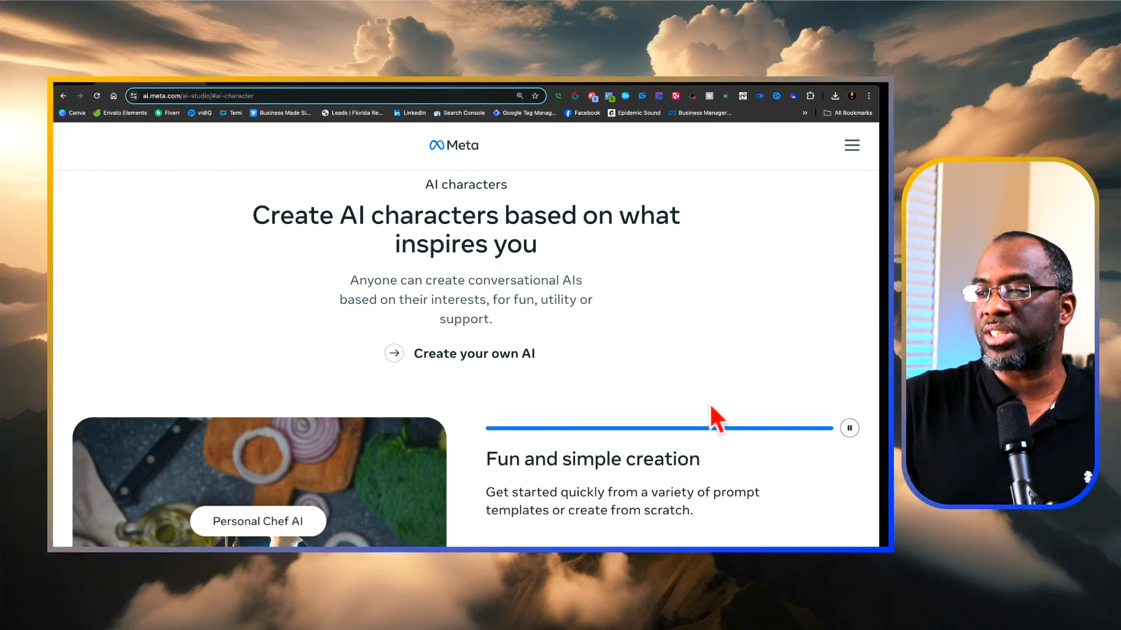
scroll(down, 3)
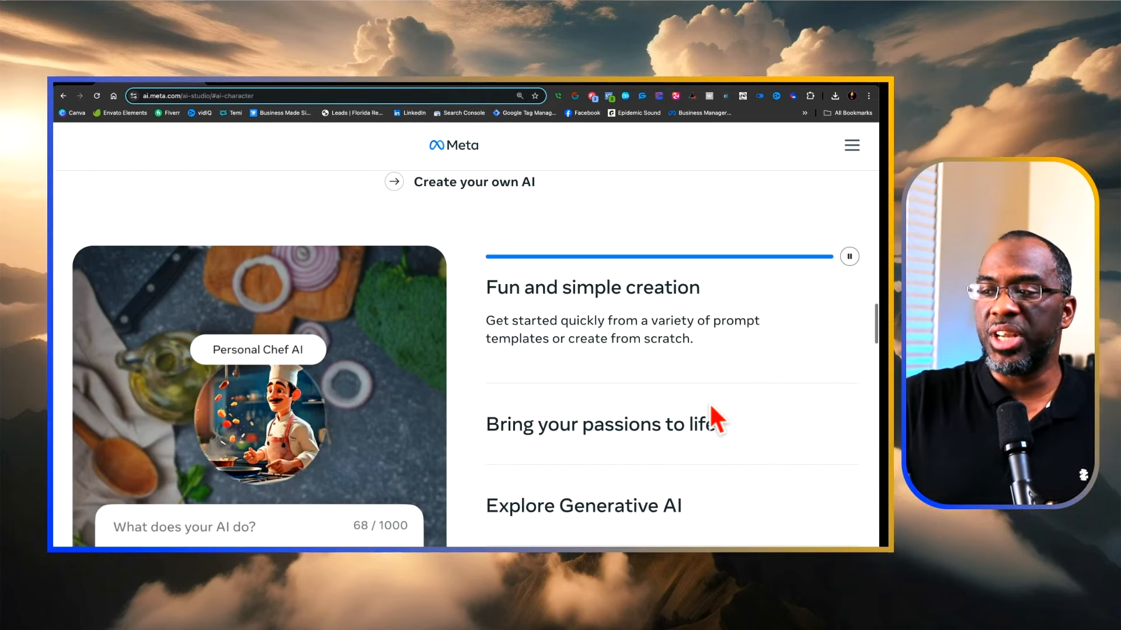
text(It gives me cooking ideas and recipes for dinner each night)
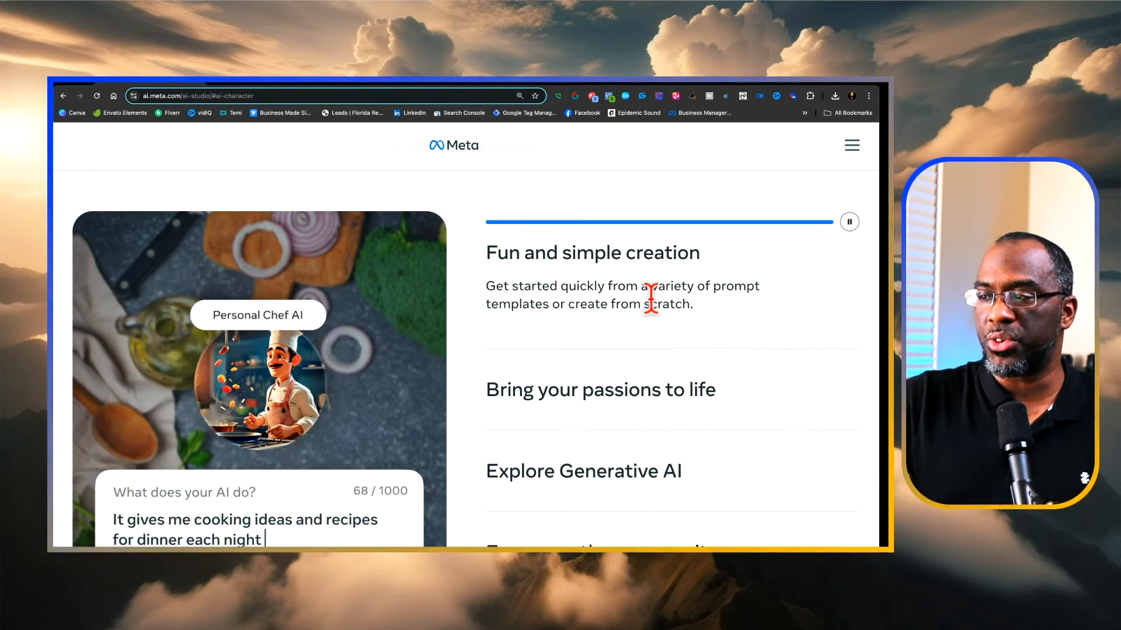
mouse_move(697, 285)
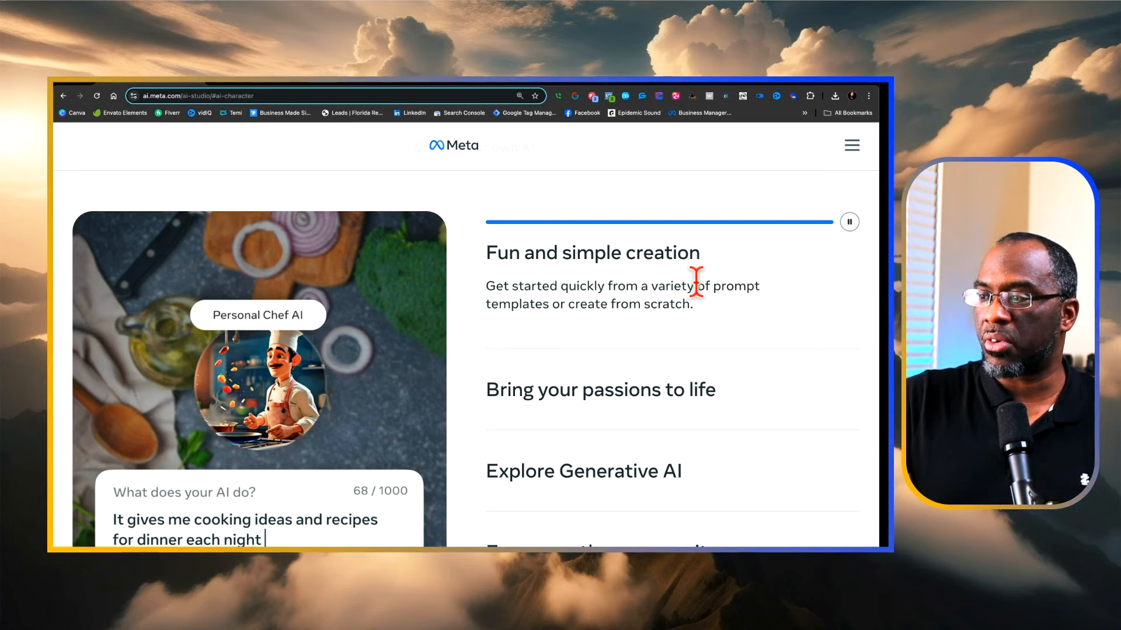
scroll(down, 3)
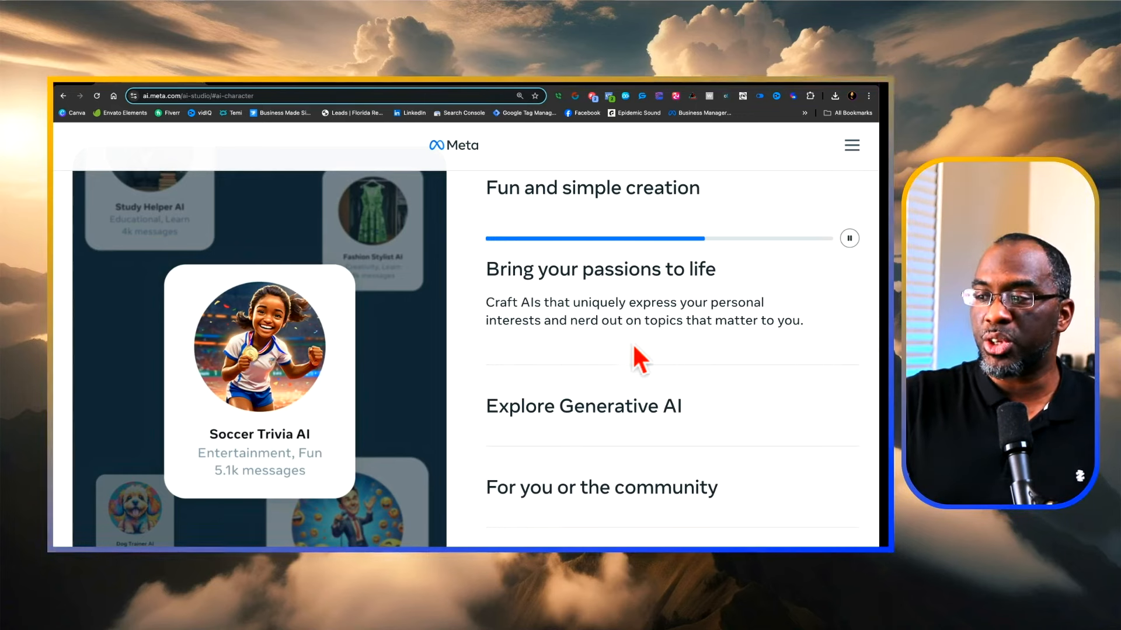
mouse_move(615, 418)
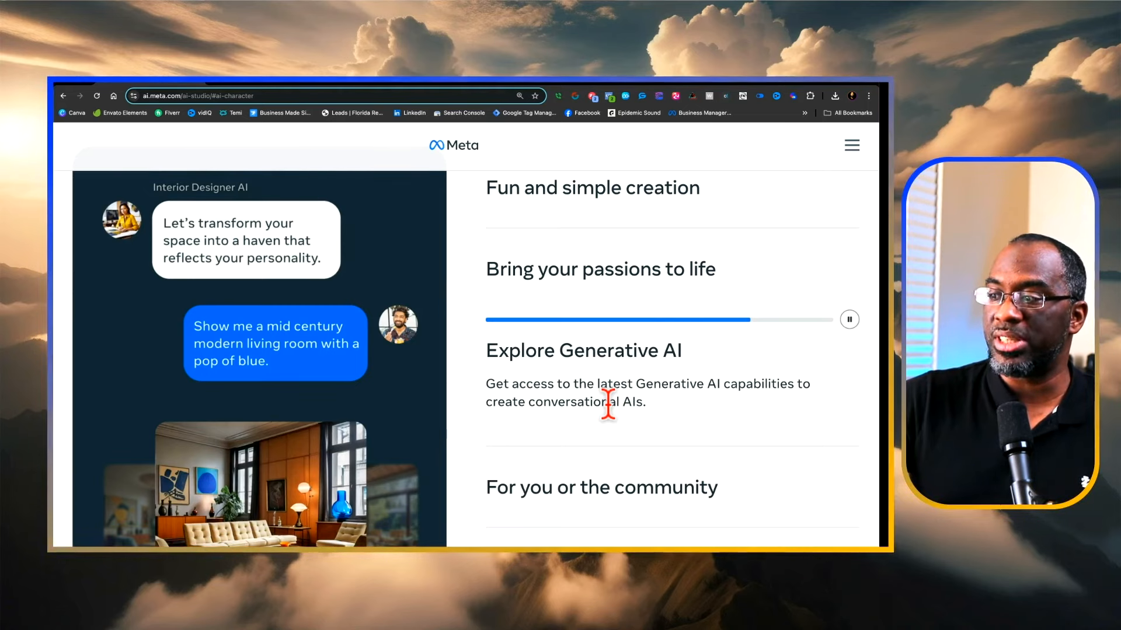
mouse_move(606, 516)
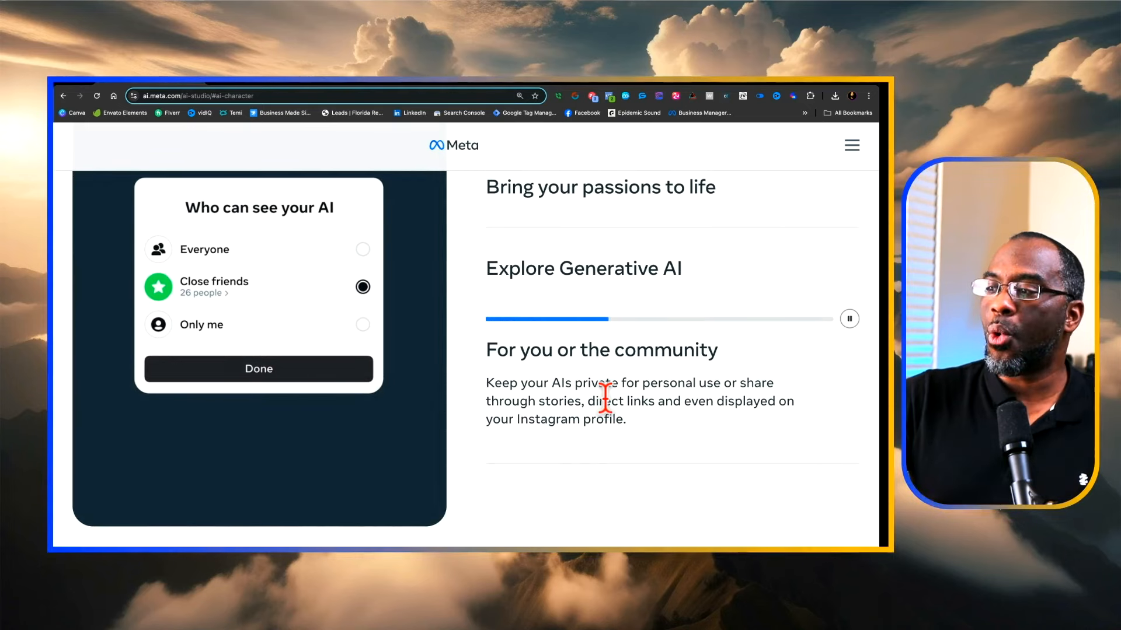
mouse_move(704, 432)
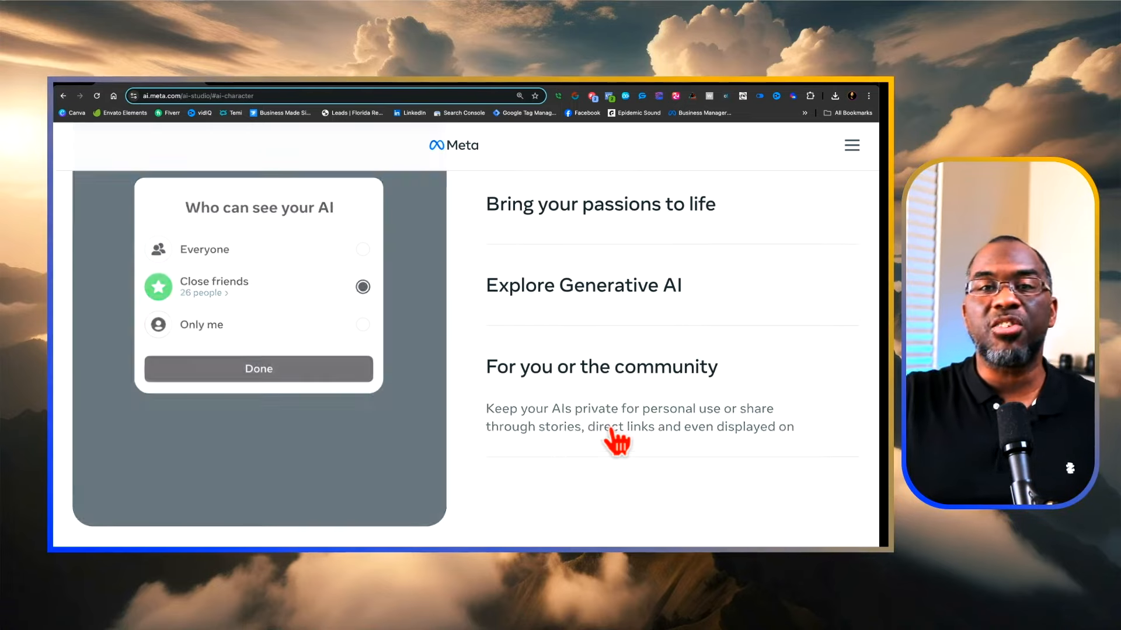
Step: Scroll back up the AI character page to the two-AI-types comparison section
scroll(up, 3)
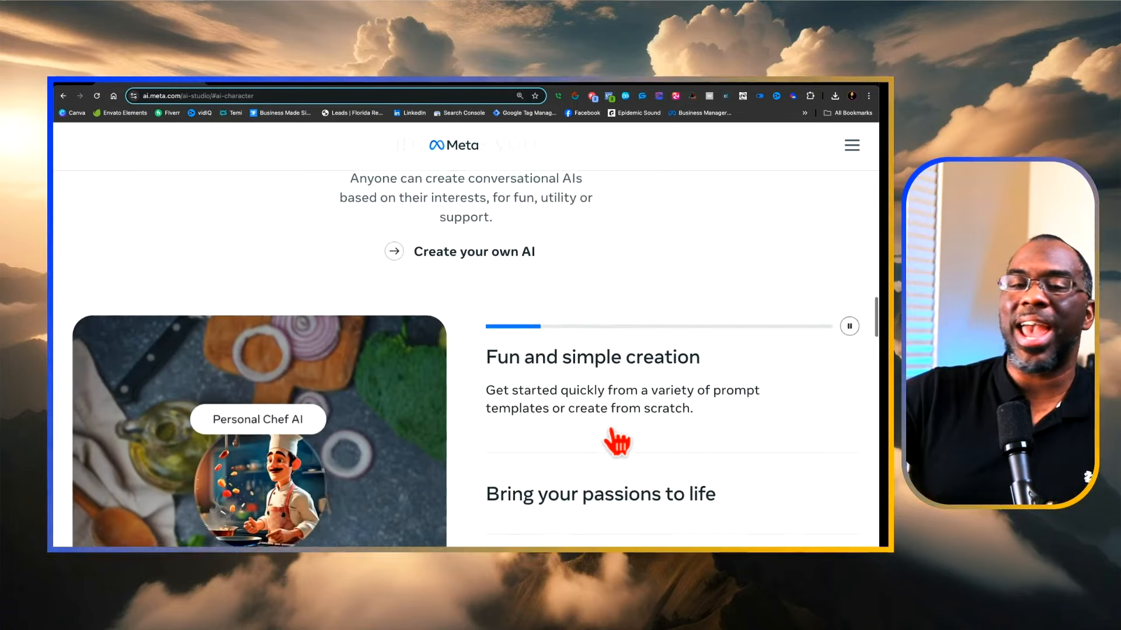
scroll(down, 3)
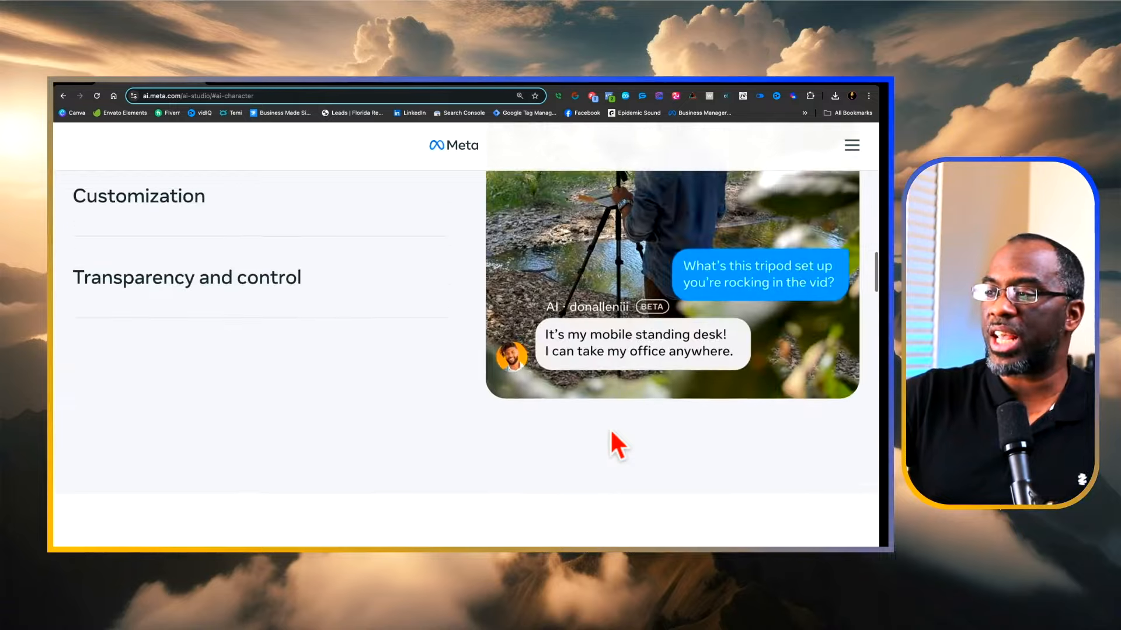
scroll(up, 3)
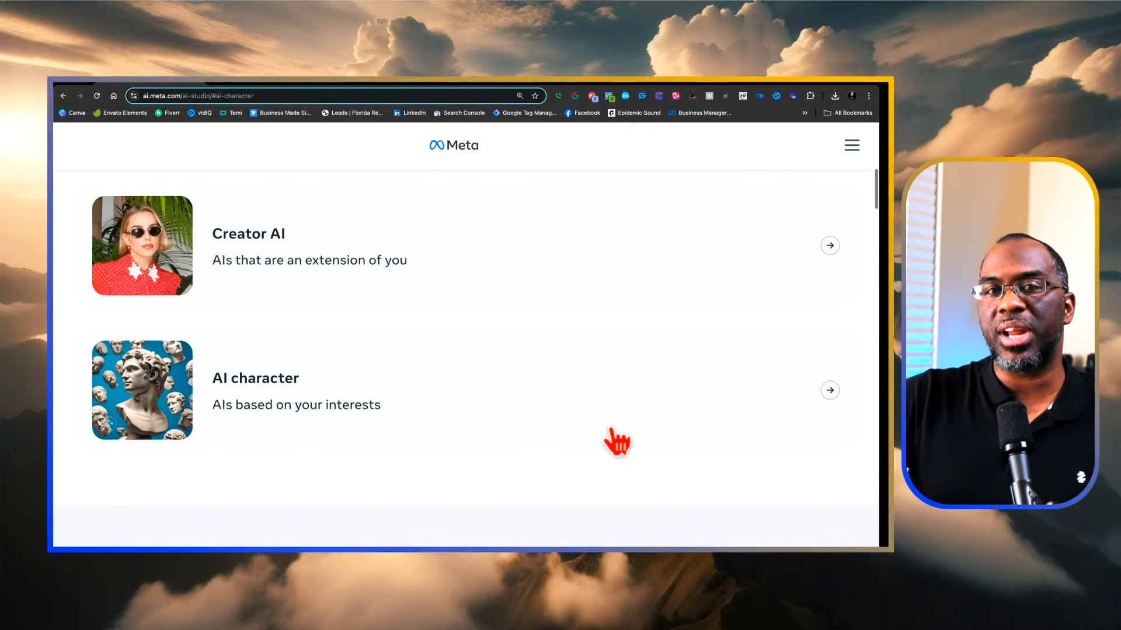
scroll(up, 3)
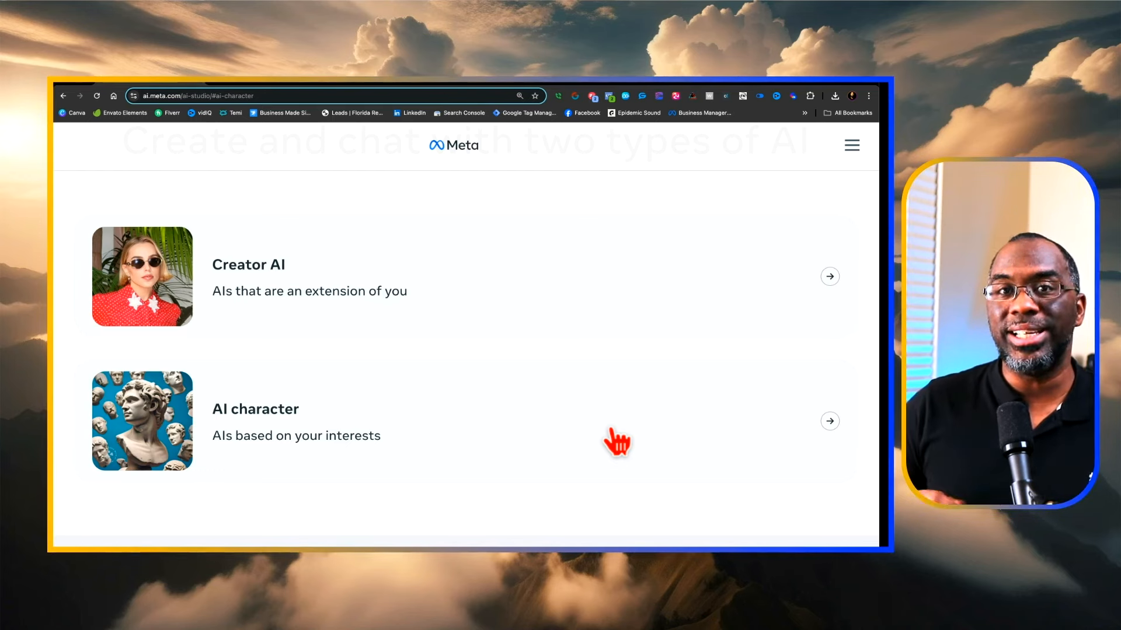
Step: Scroll through 'Get inspired' and Discover down to the Blog, Handbook and Policies resource cards
scroll(up, 3)
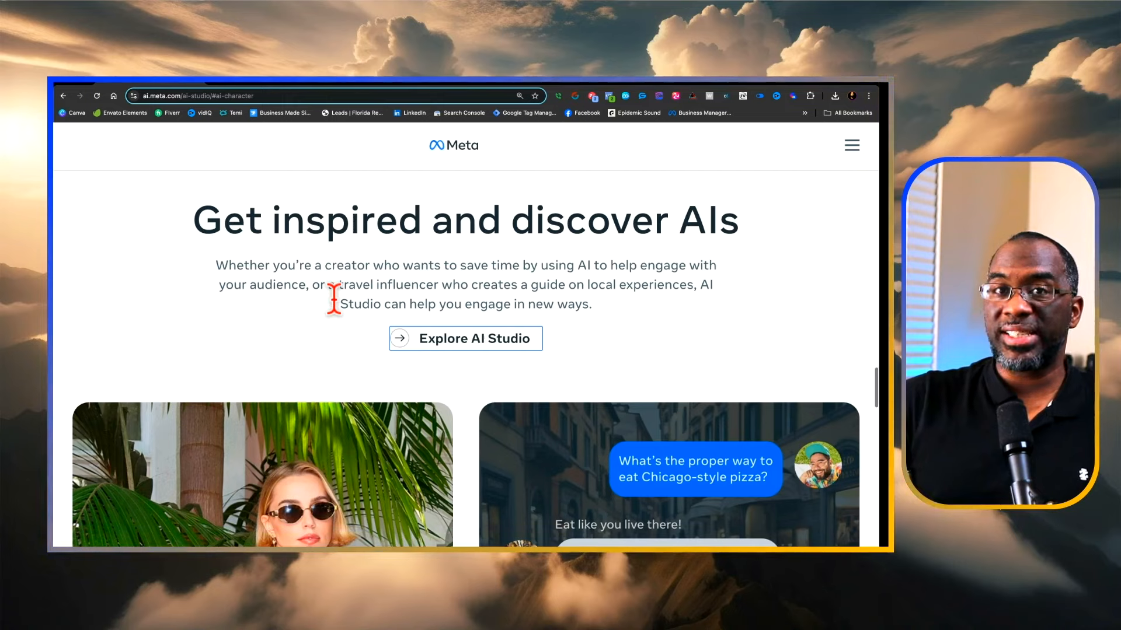
scroll(down, 3)
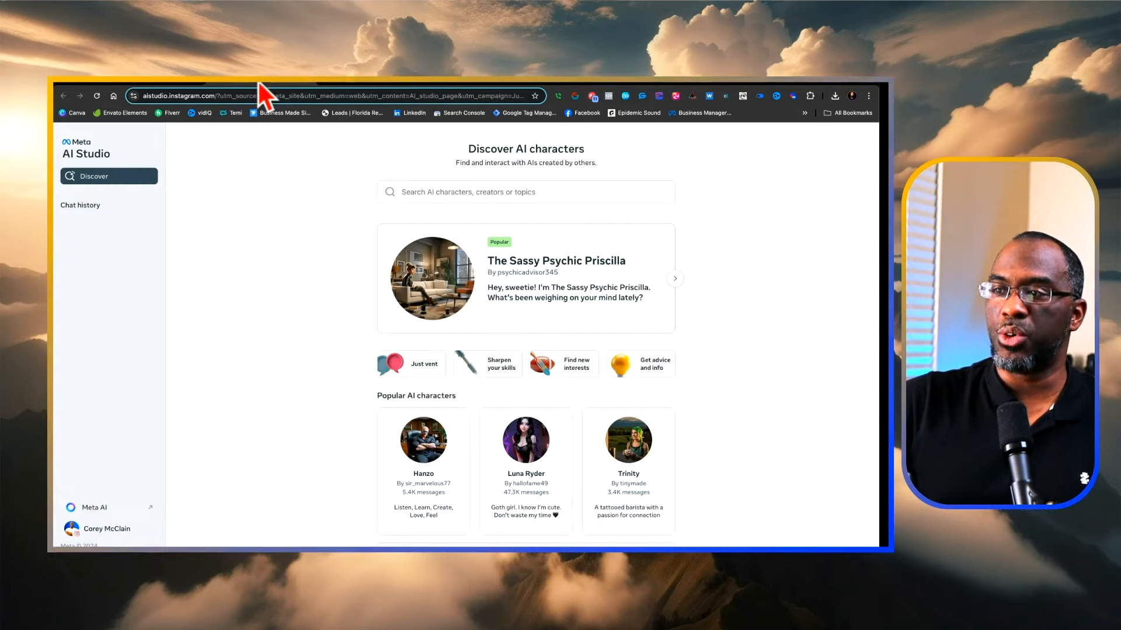
scroll(down, 3)
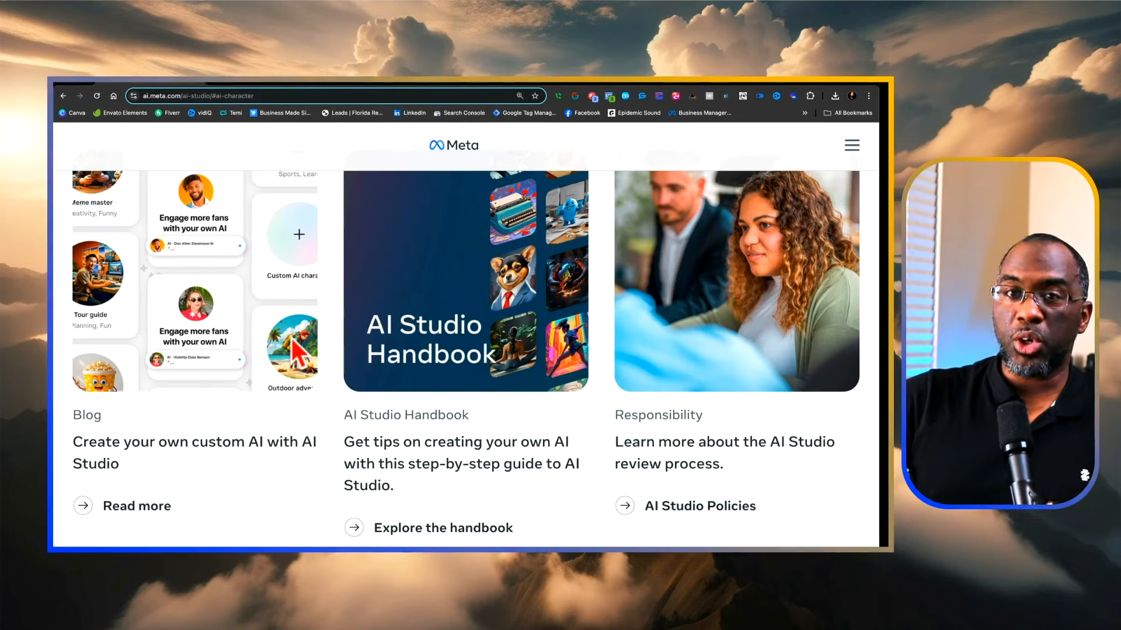
mouse_move(400, 422)
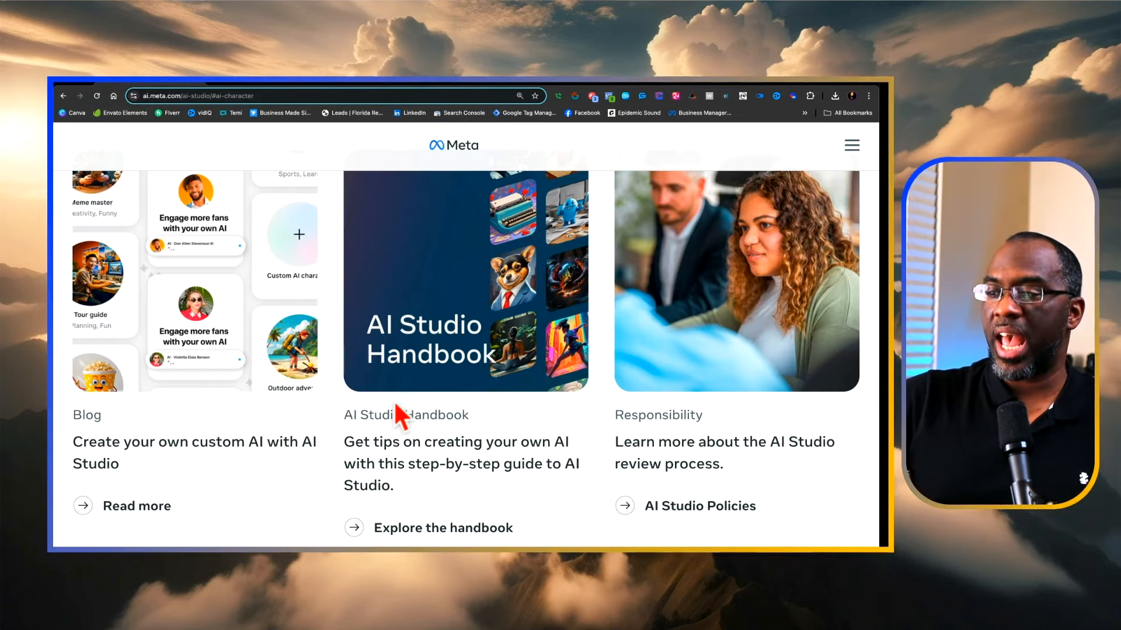
mouse_move(697, 441)
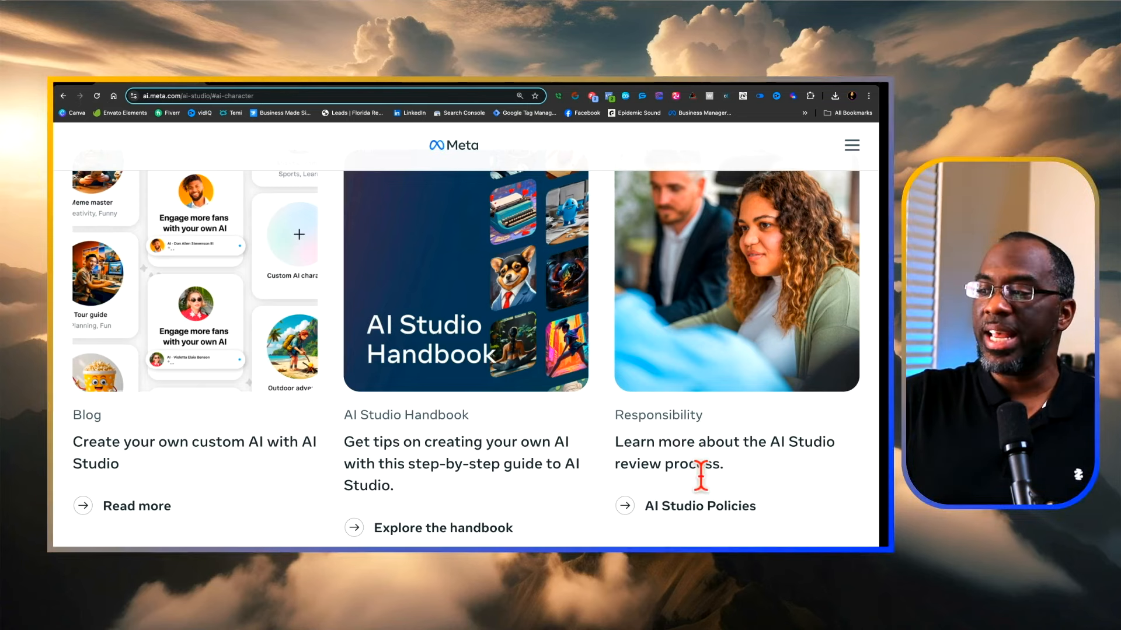
mouse_move(699, 506)
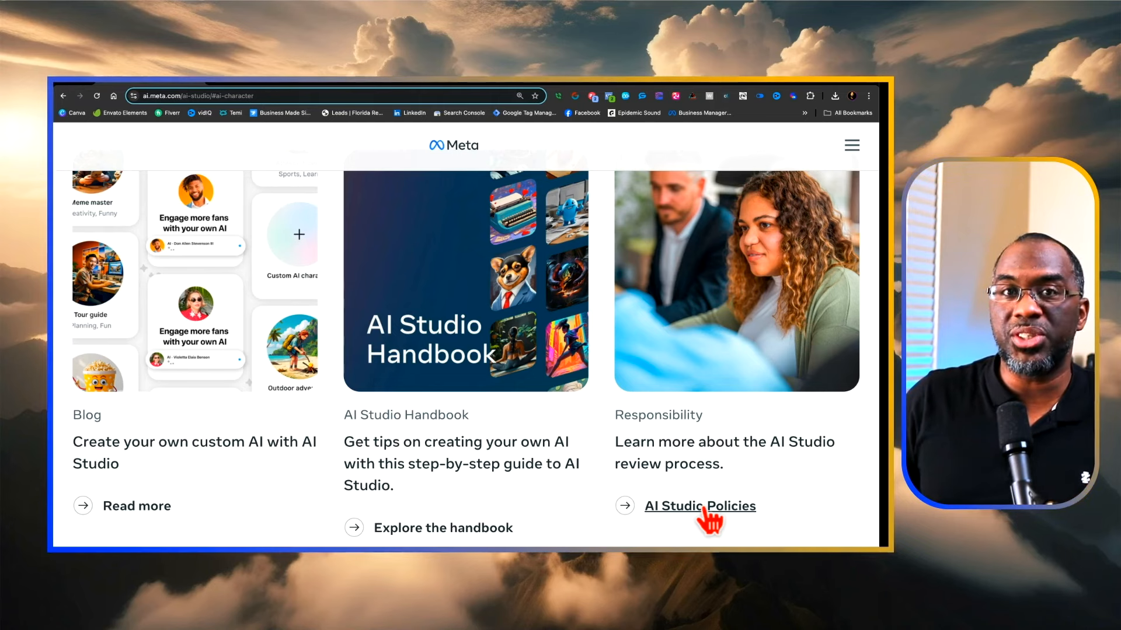
mouse_move(687, 420)
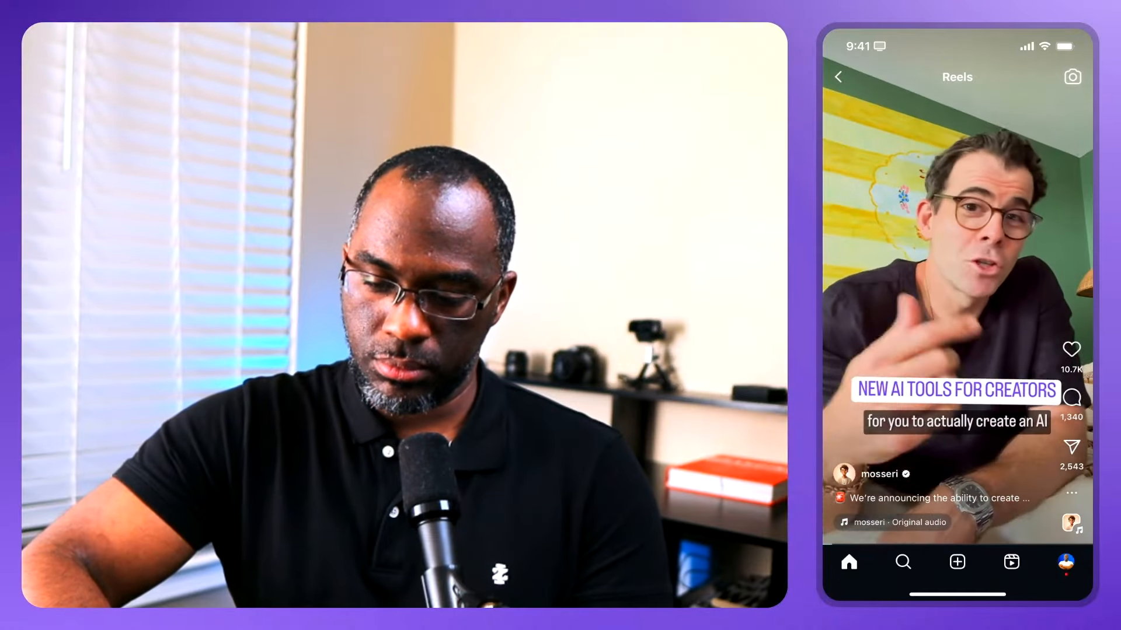
click(1071, 349)
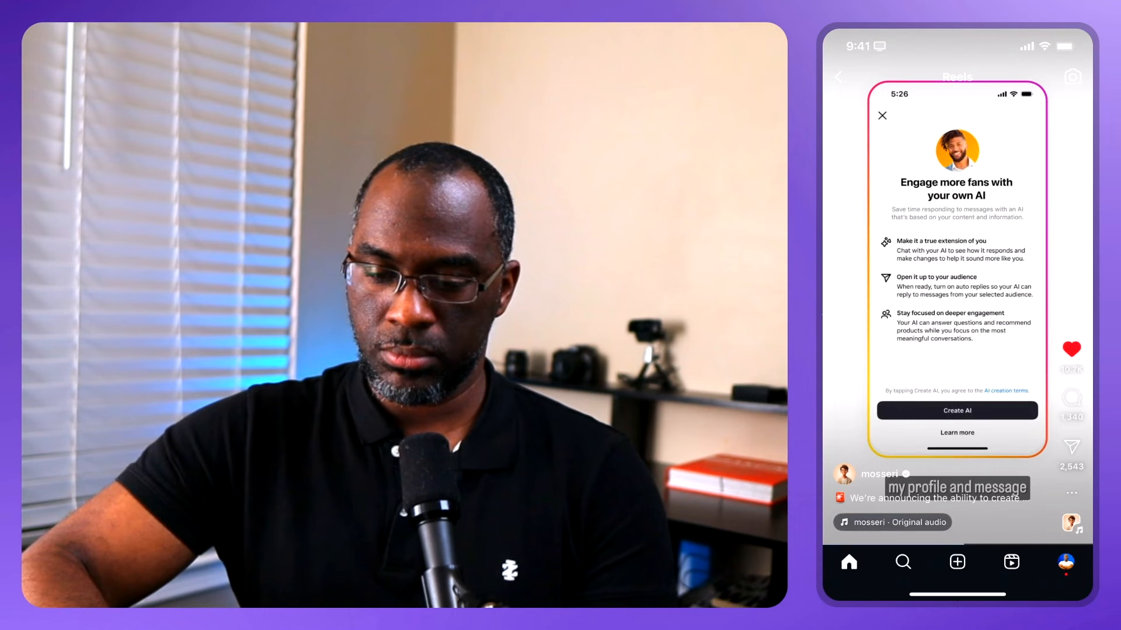
click(956, 410)
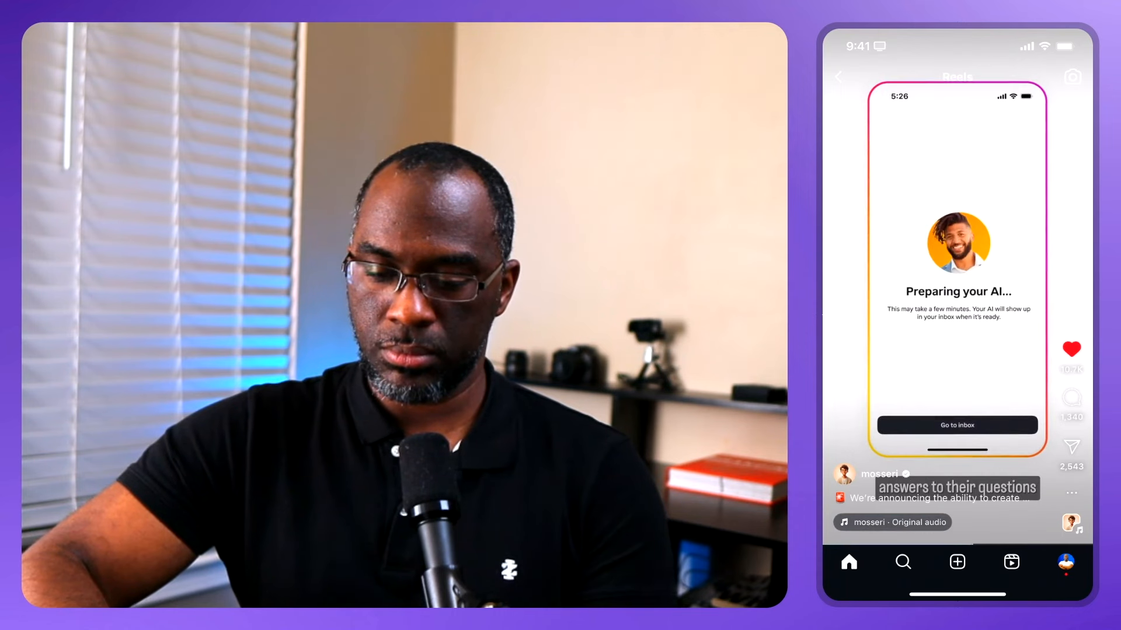